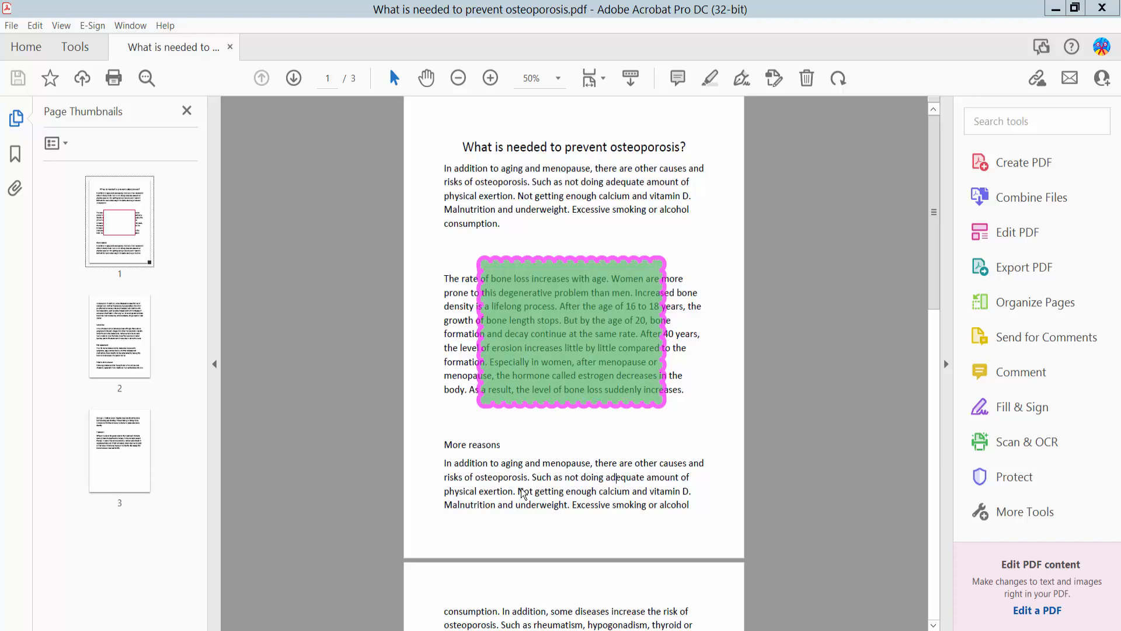
pyautogui.moveTo(680, 48)
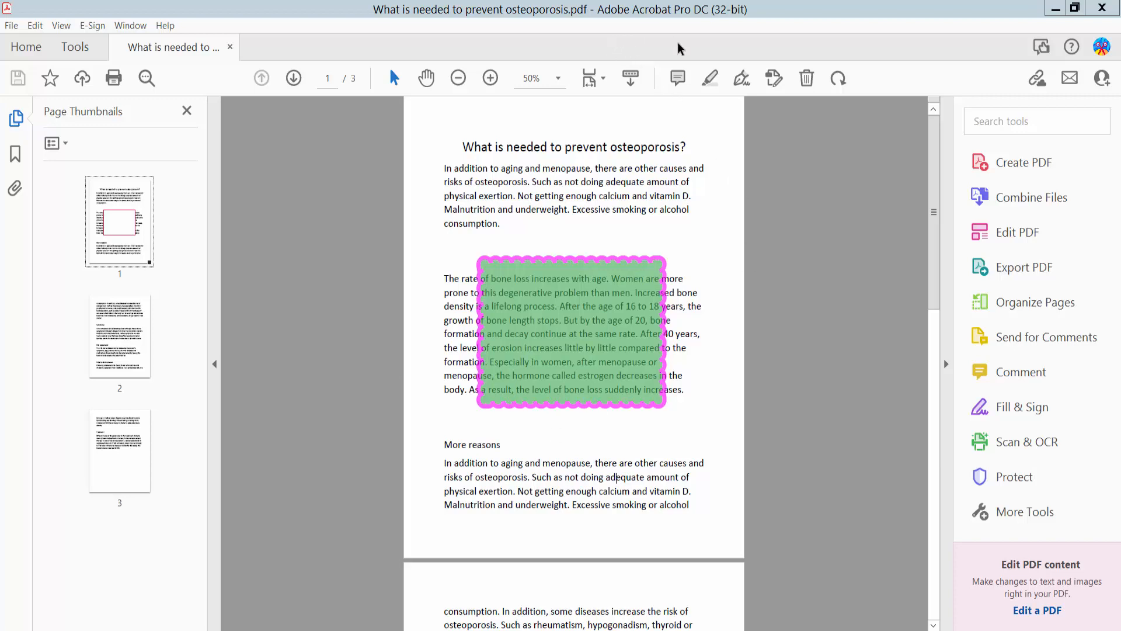
# - Select the green cloud-bordered text box comment so the commenting tools and comment list appear
pyautogui.scroll(-3)
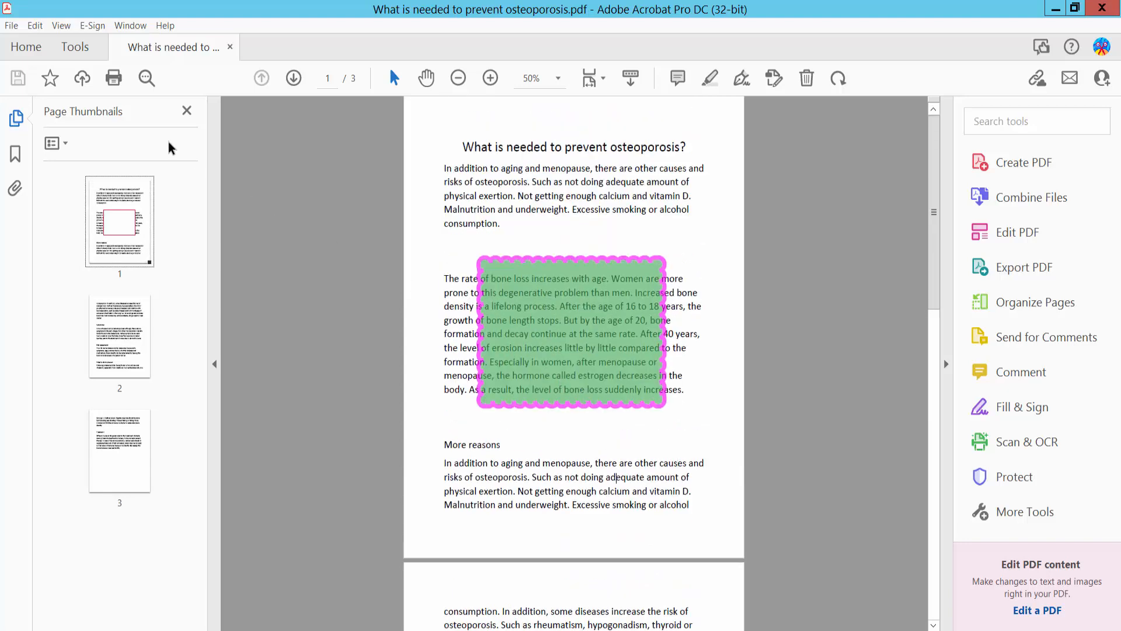
pyautogui.click(74, 47)
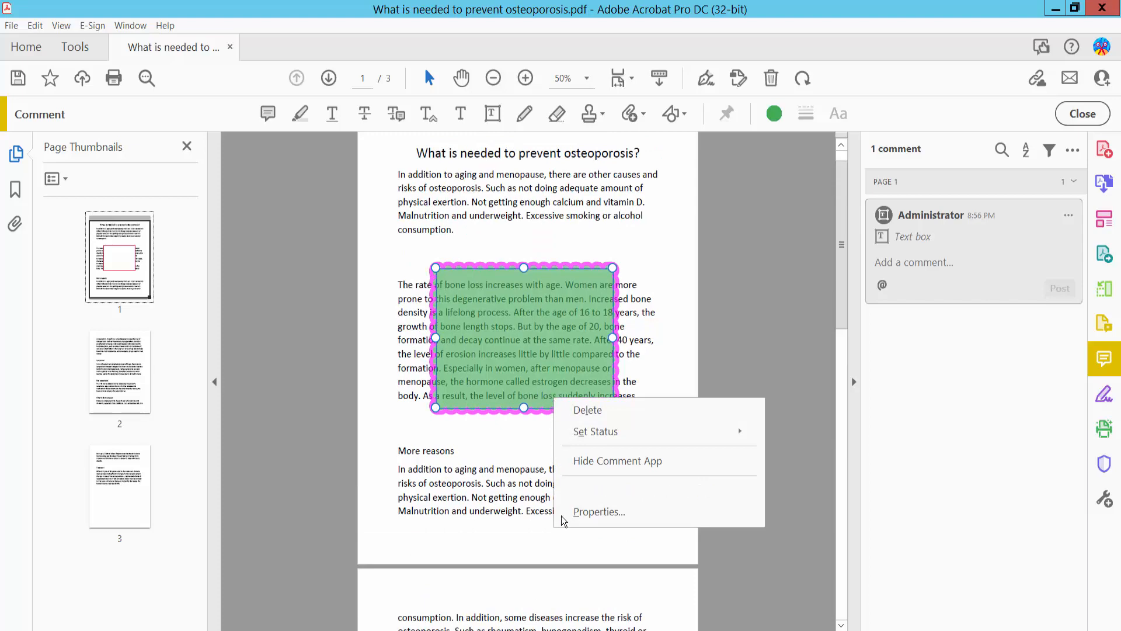
pyautogui.click(592, 517)
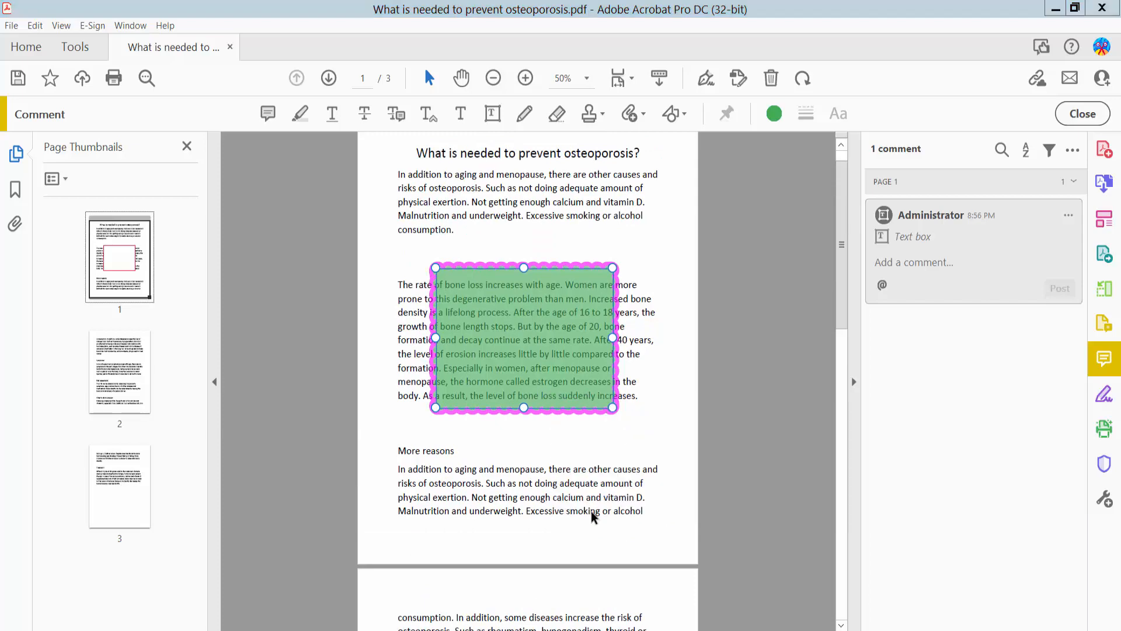
# - Give the text box an orange border, a custom dark purple fill, and a solid border style
pyautogui.doubleClick(523, 337)
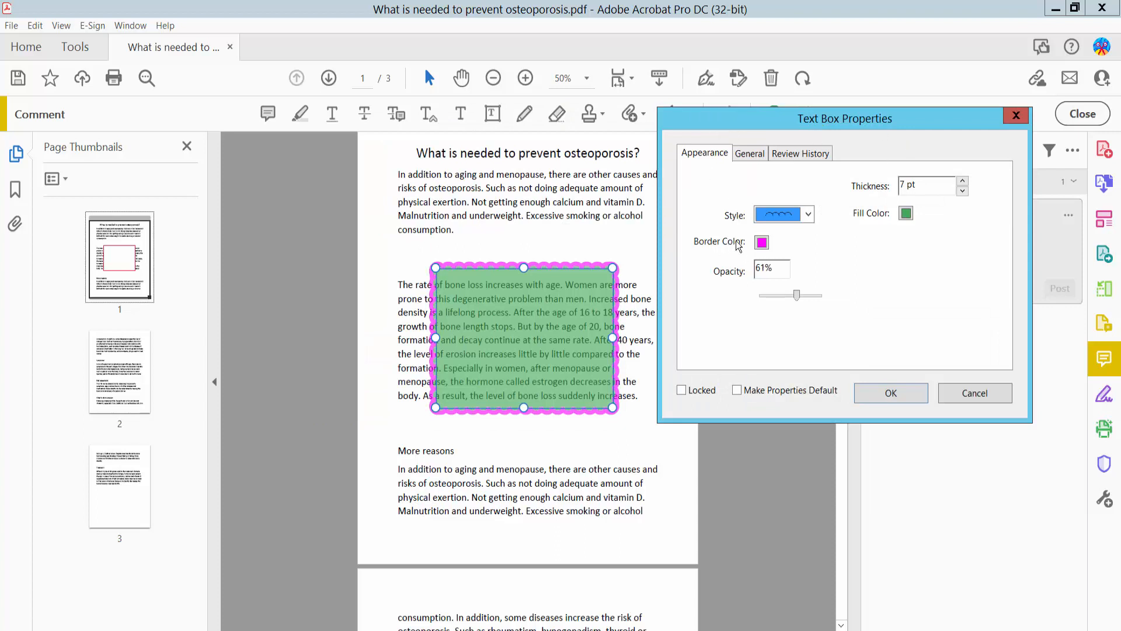
pyautogui.click(761, 242)
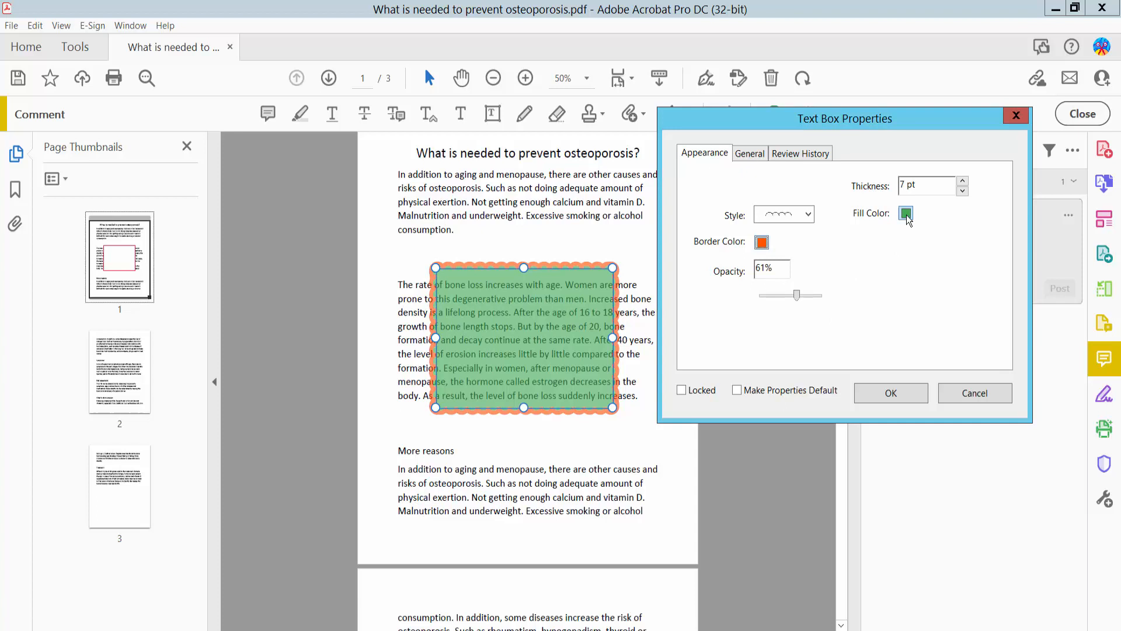
pyautogui.click(905, 214)
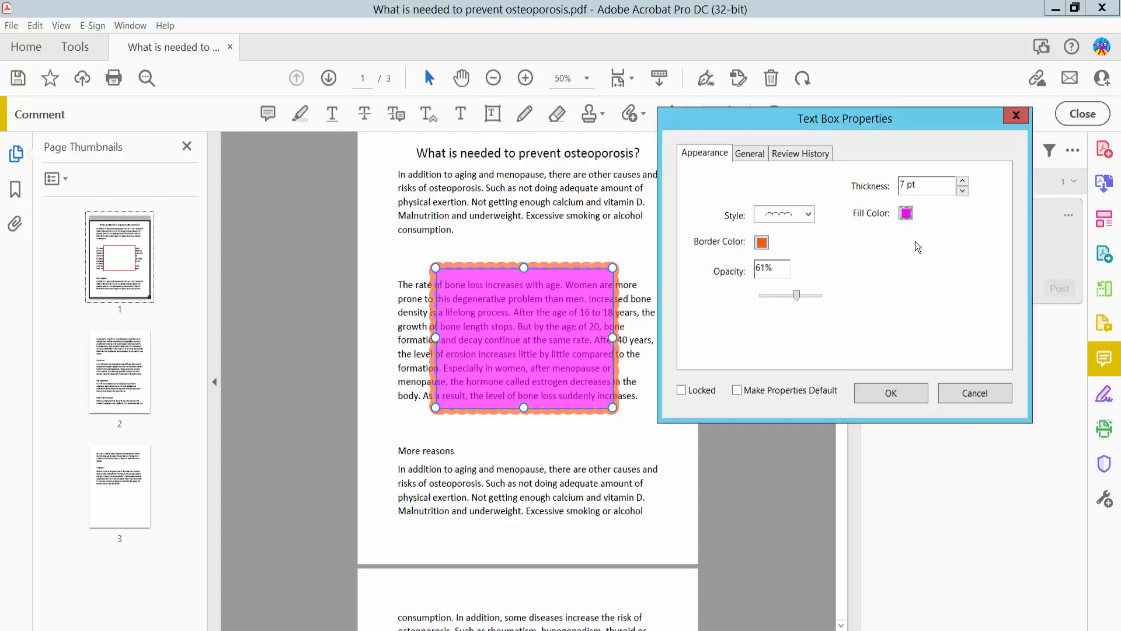
pyautogui.click(905, 212)
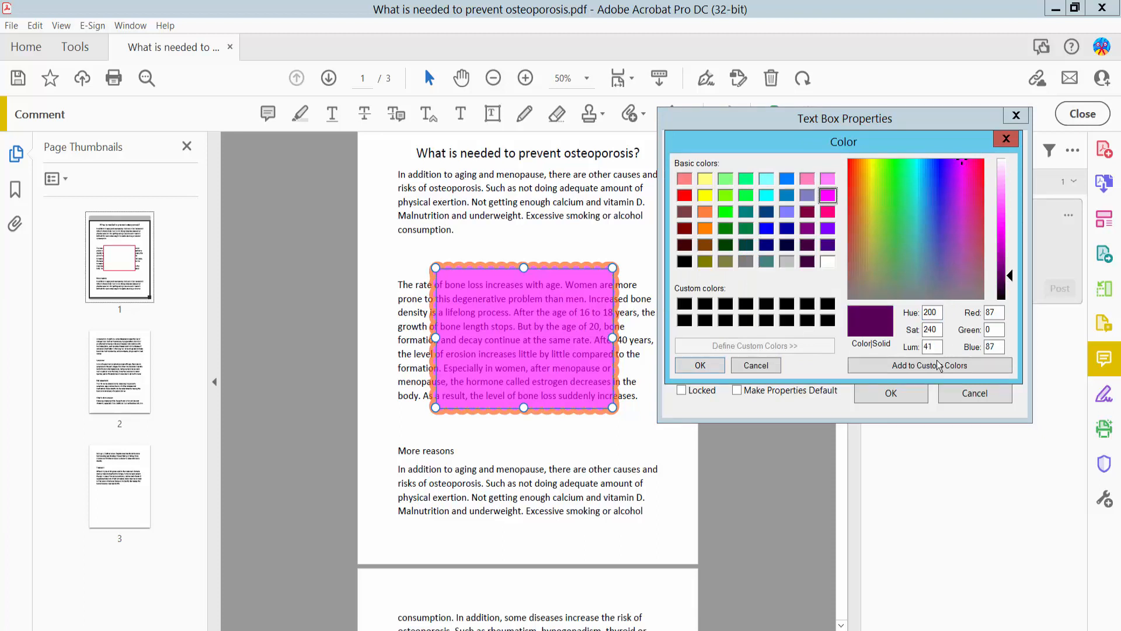
pyautogui.click(698, 365)
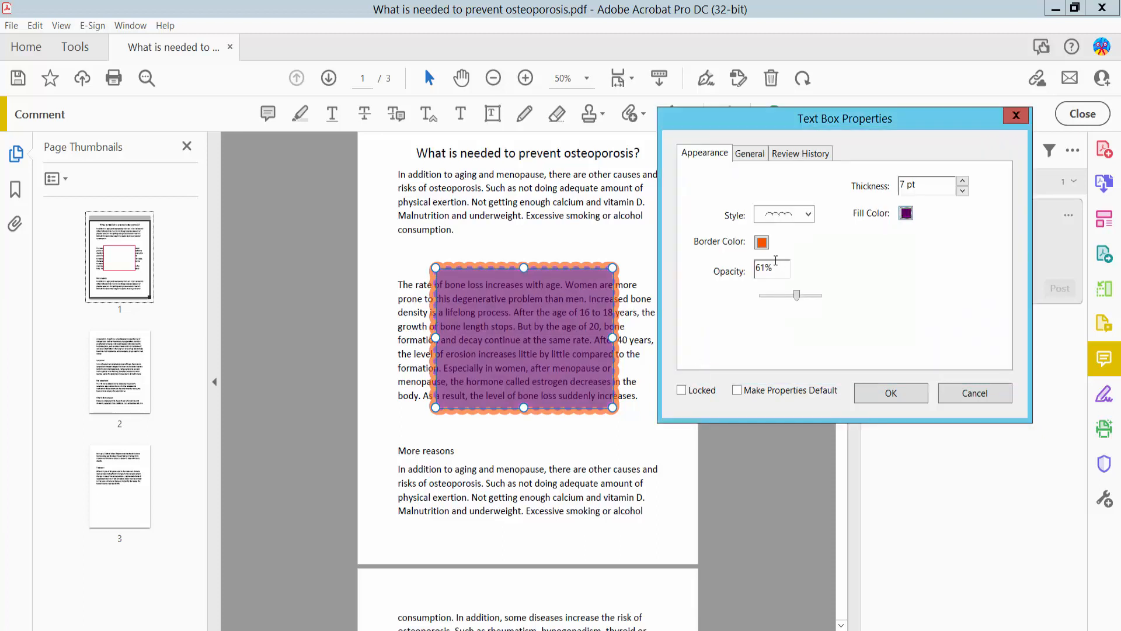
pyautogui.click(809, 214)
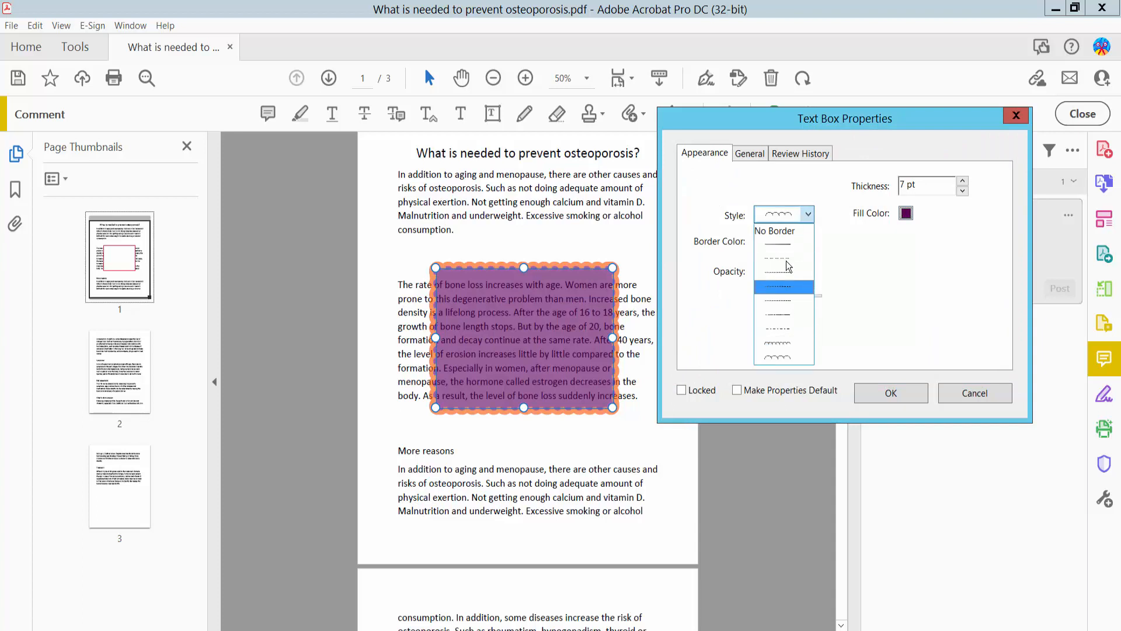
pyautogui.click(778, 286)
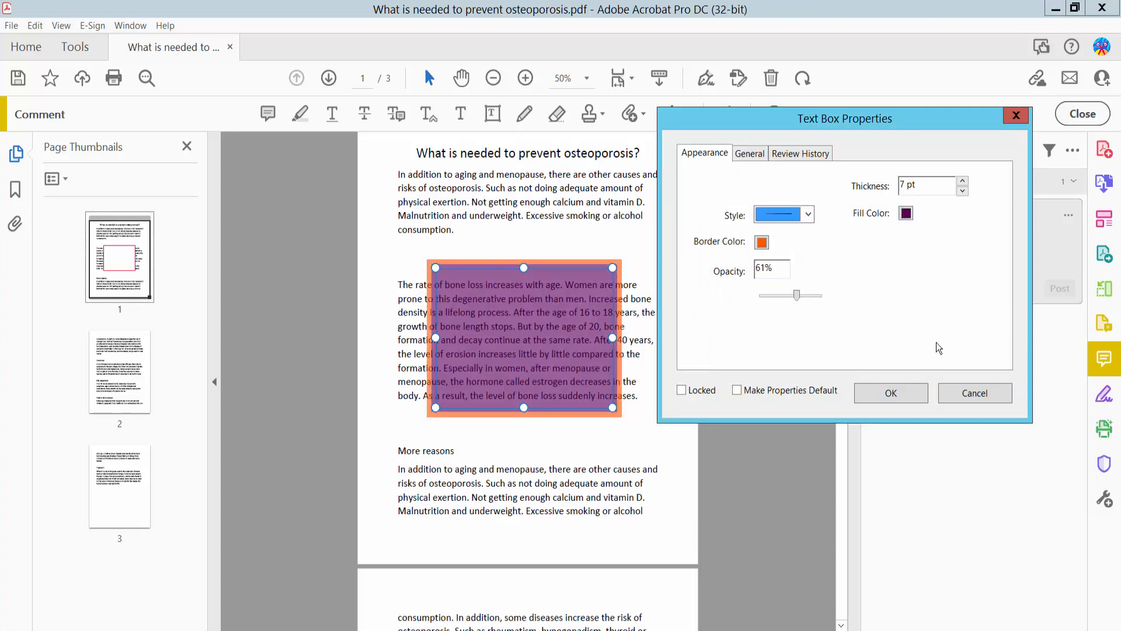
# - Apply a 6 pt red border at 66% opacity, then reopen the text box properties
pyautogui.click(962, 181)
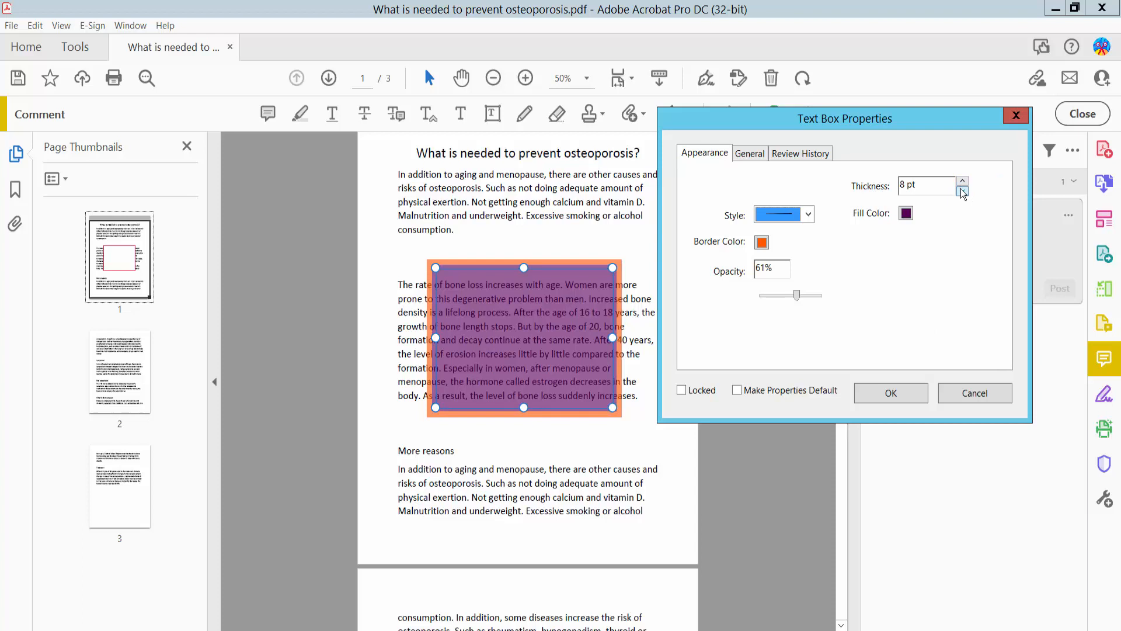
pyautogui.click(961, 191)
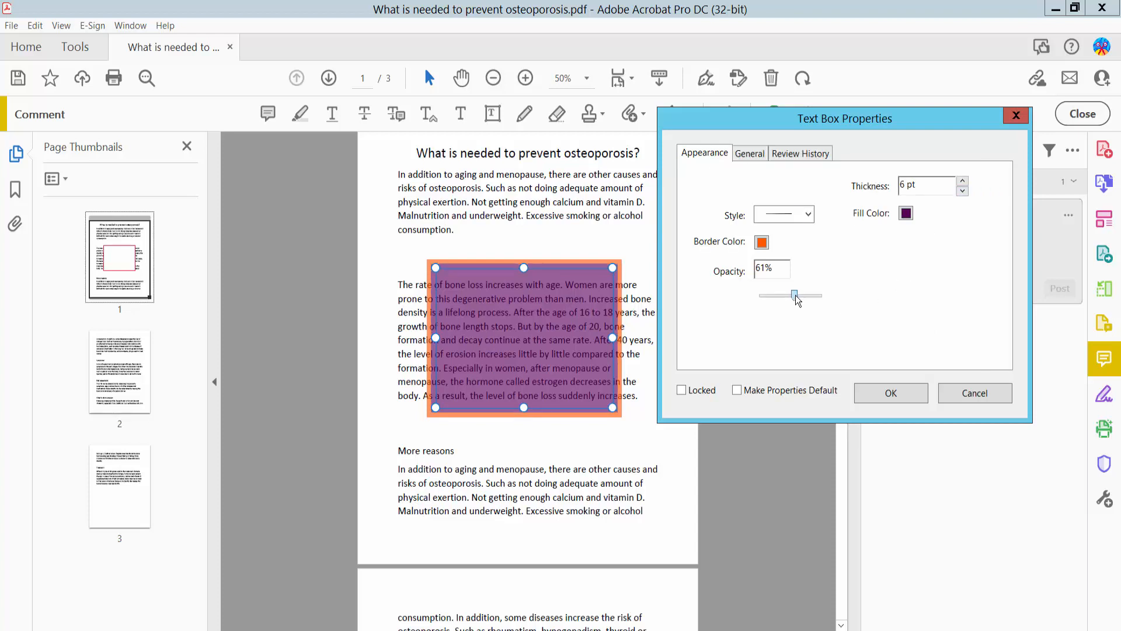
pyautogui.moveTo(794, 294); pyautogui.dragTo(818, 294)
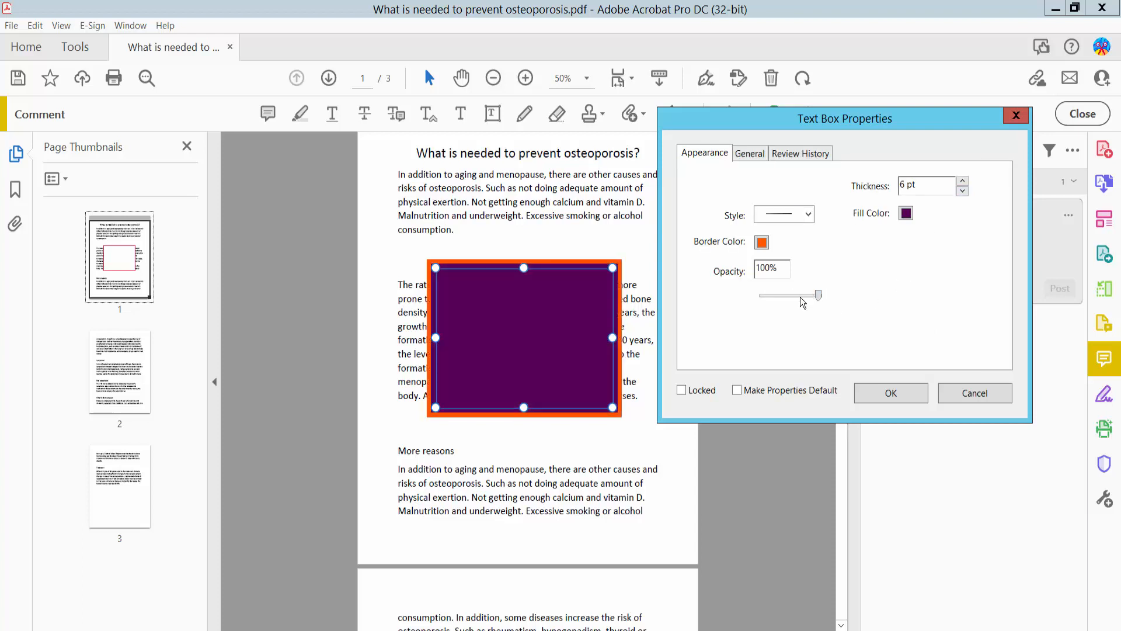
pyautogui.moveTo(817, 294); pyautogui.dragTo(800, 294)
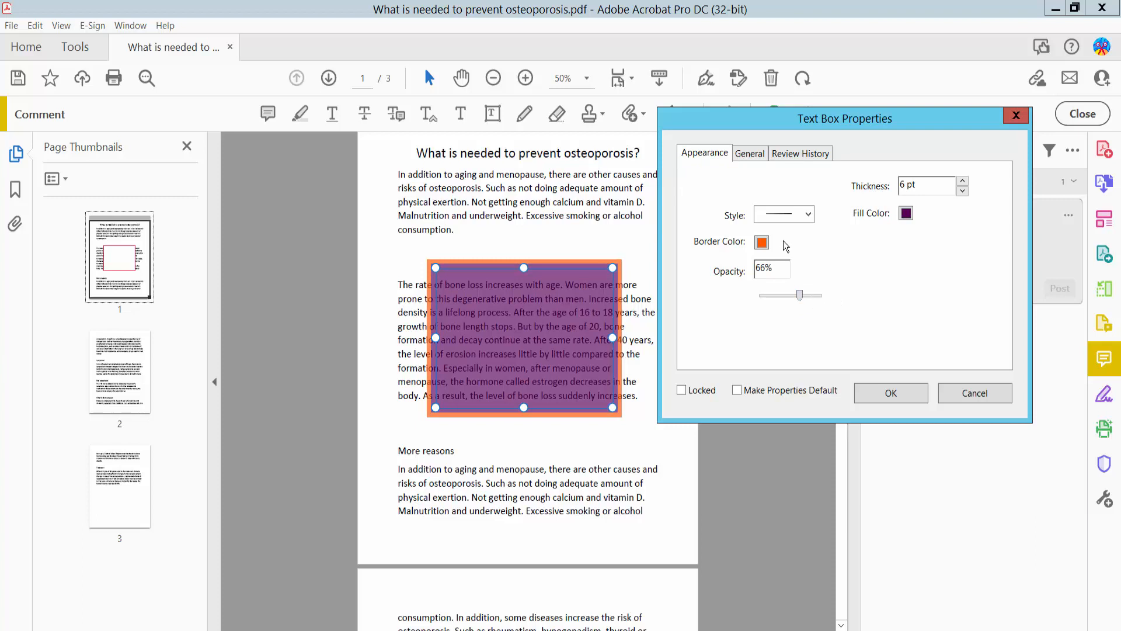
pyautogui.click(762, 242)
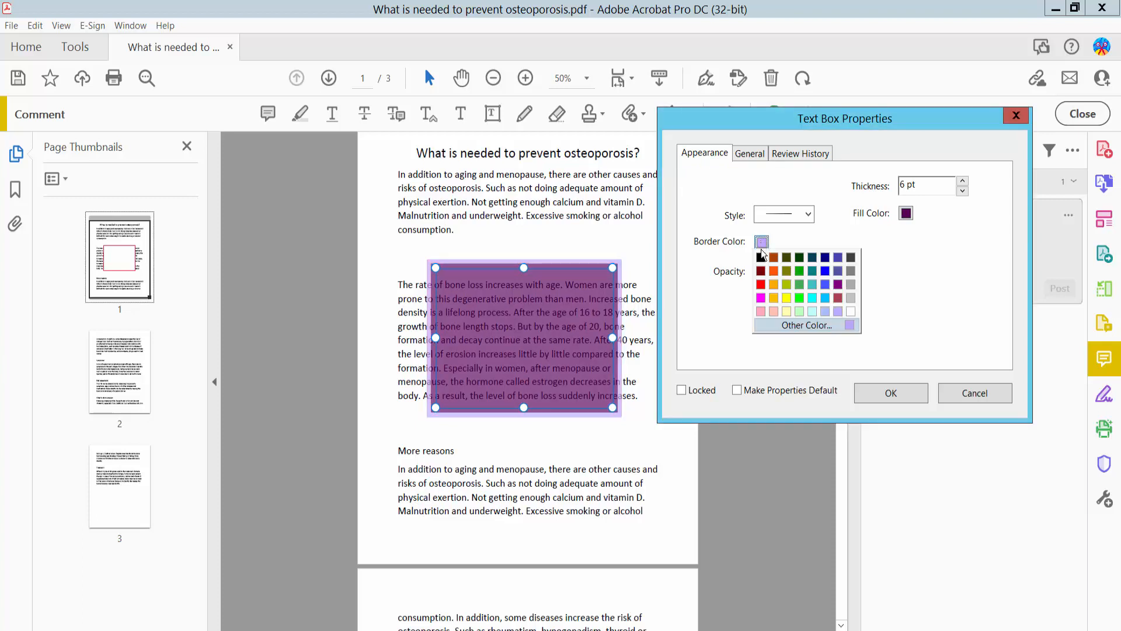
pyautogui.click(761, 283)
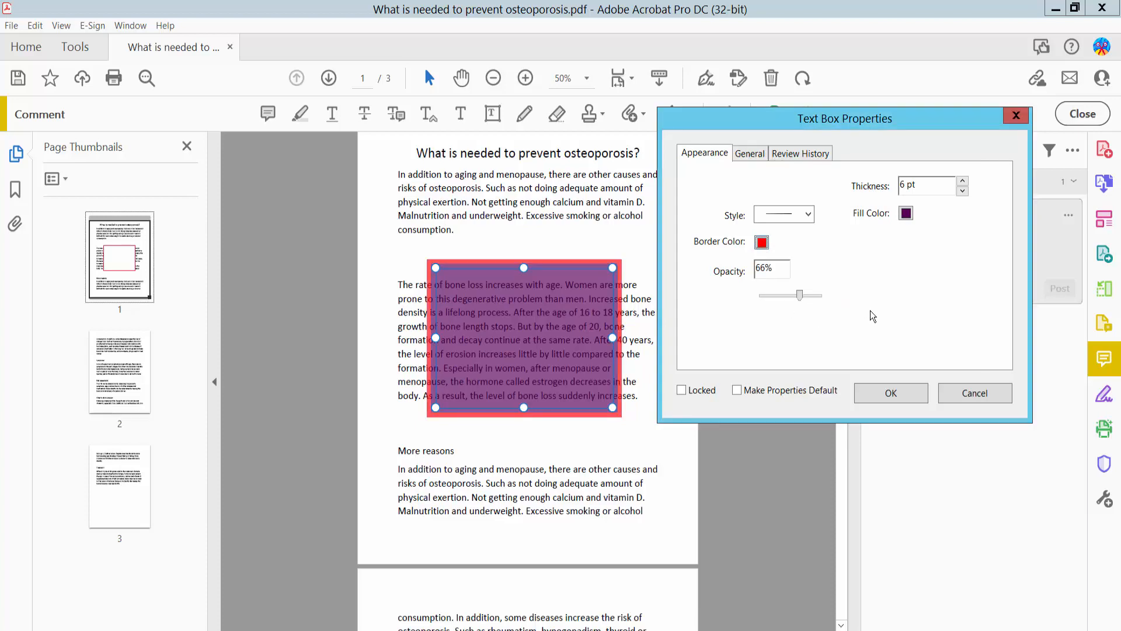
pyautogui.click(889, 393)
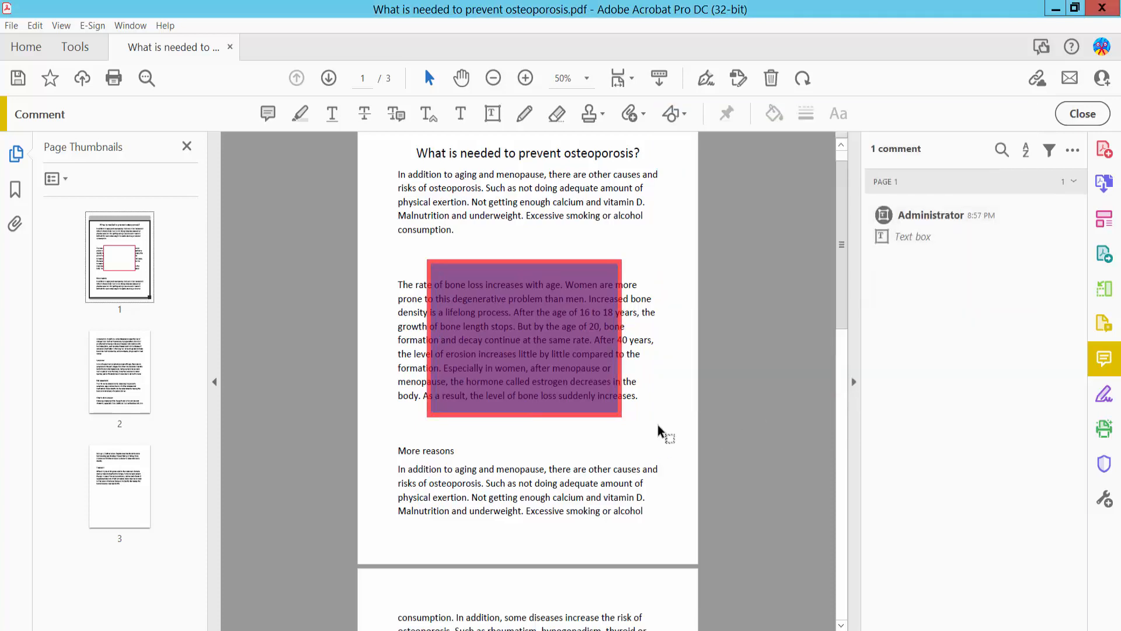
pyautogui.click(522, 357)
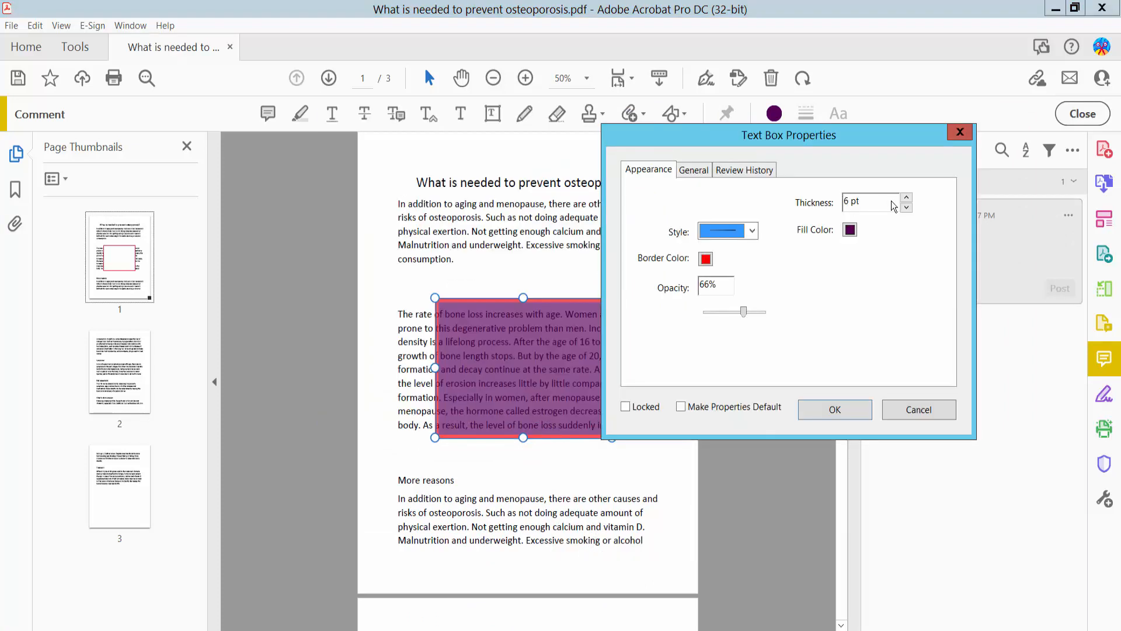
# - Apply a 10 pt blue cloudy border at 81% opacity, then open the File menu
pyautogui.click(906, 207)
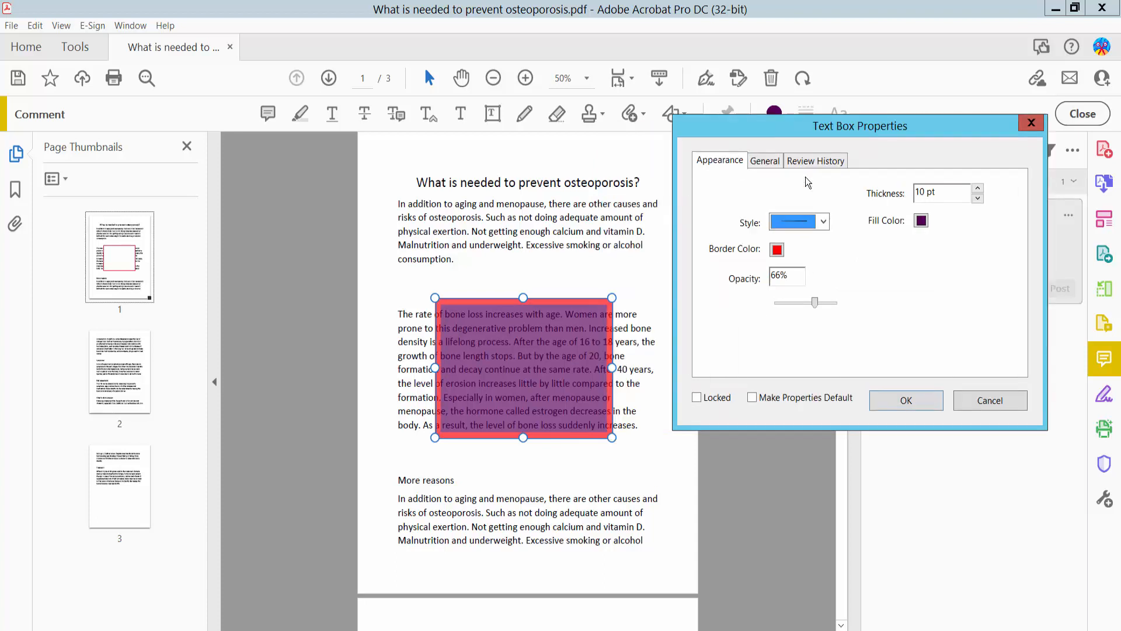
pyautogui.click(820, 221)
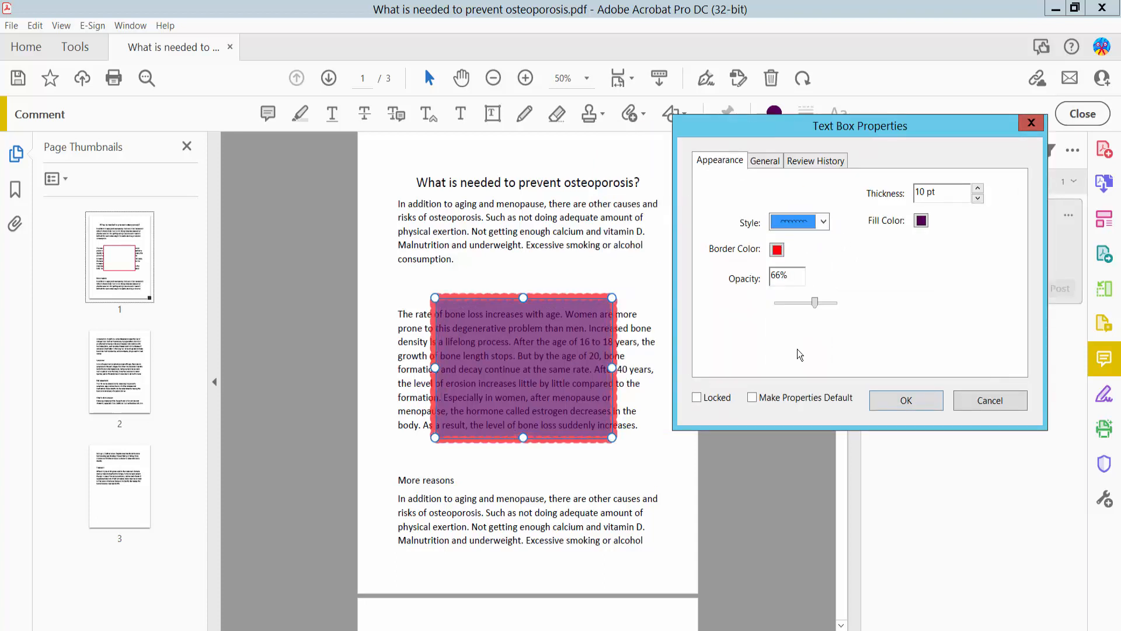
pyautogui.click(777, 249)
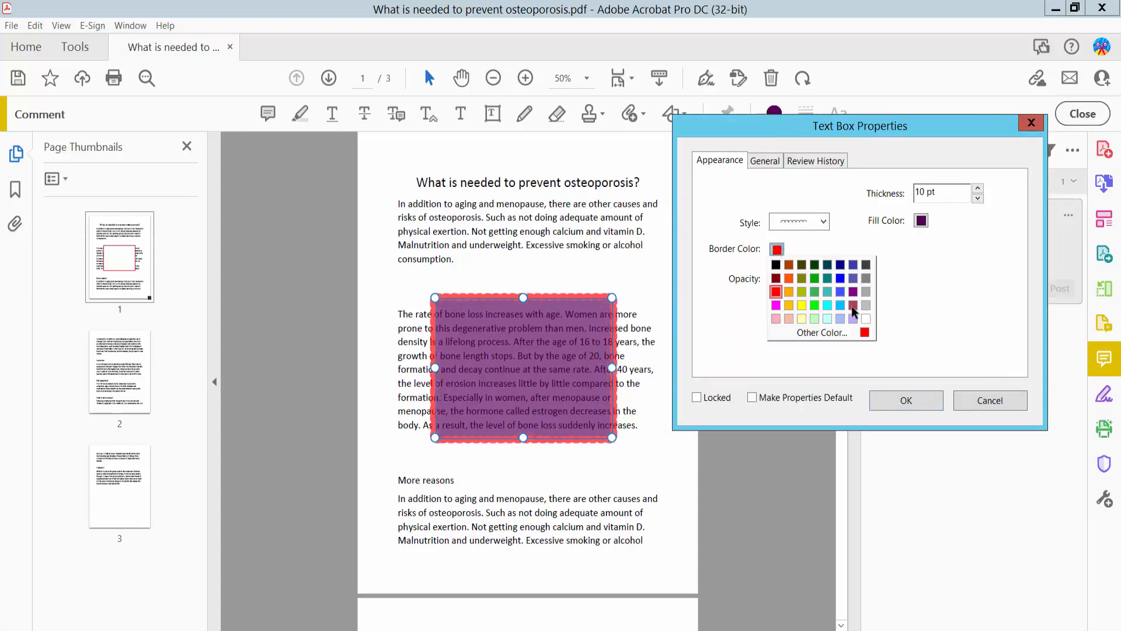
pyautogui.click(840, 291)
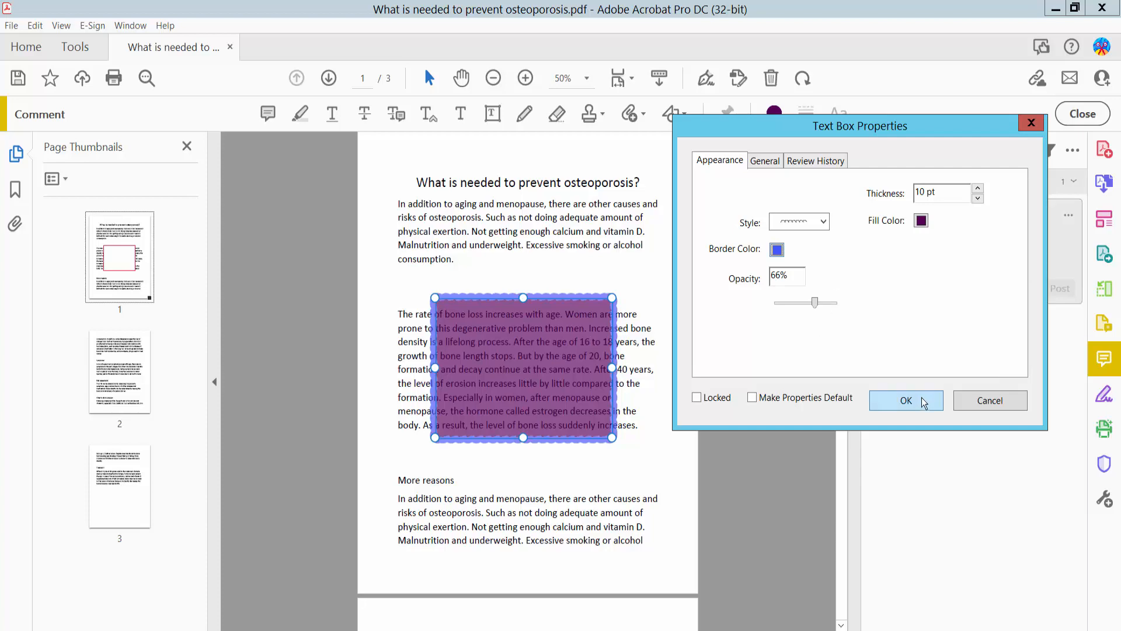
pyautogui.moveTo(814, 302); pyautogui.dragTo(824, 301)
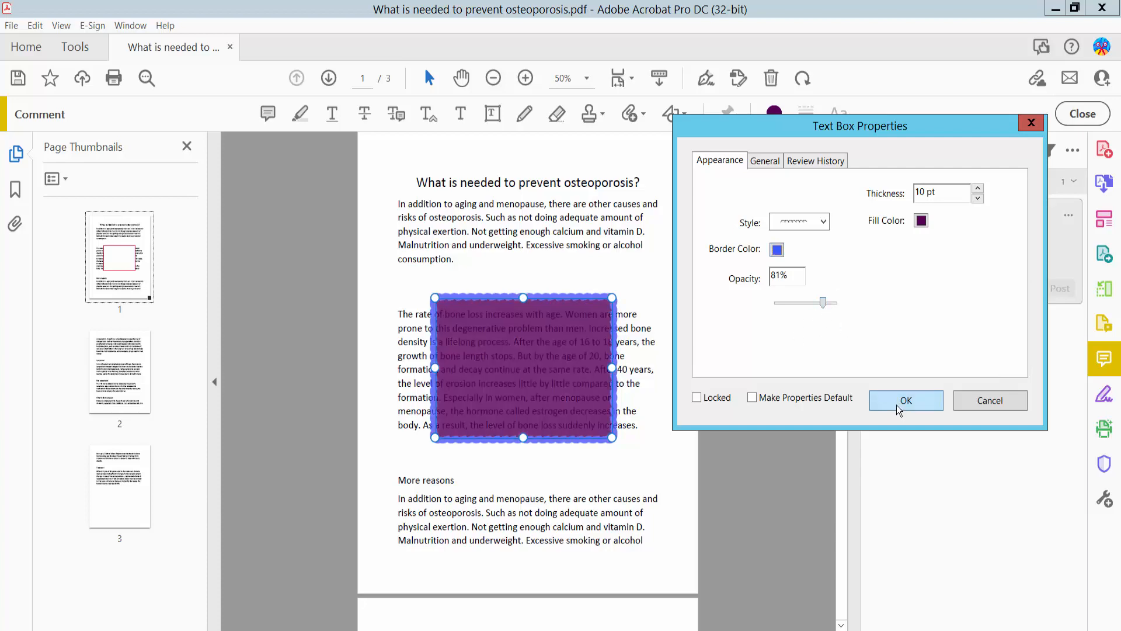
pyautogui.click(905, 399)
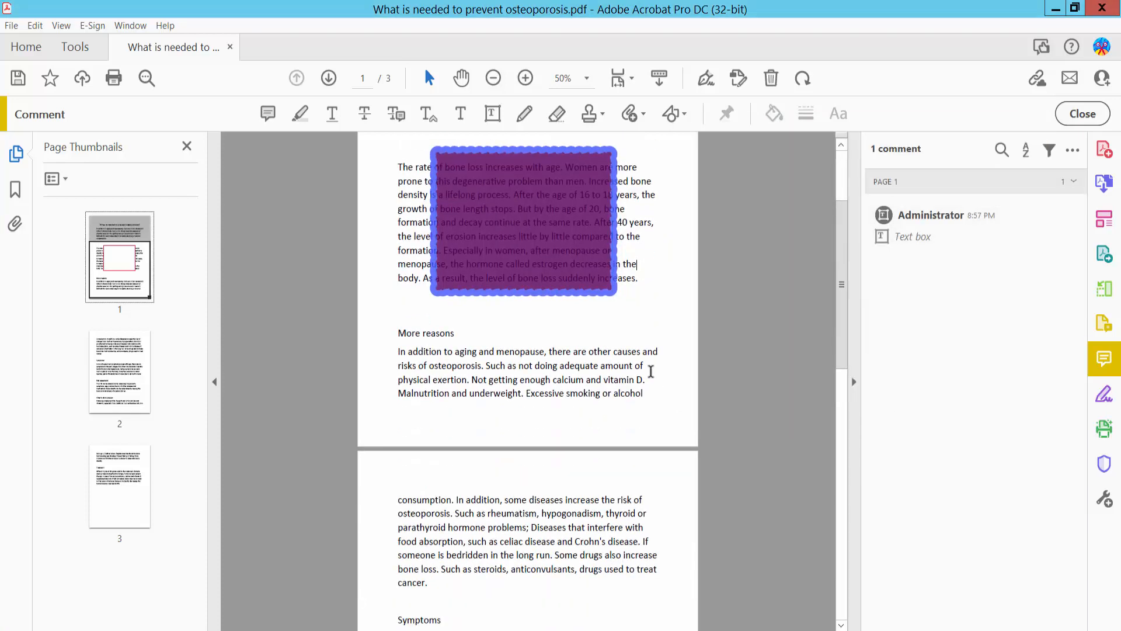
pyautogui.click(11, 25)
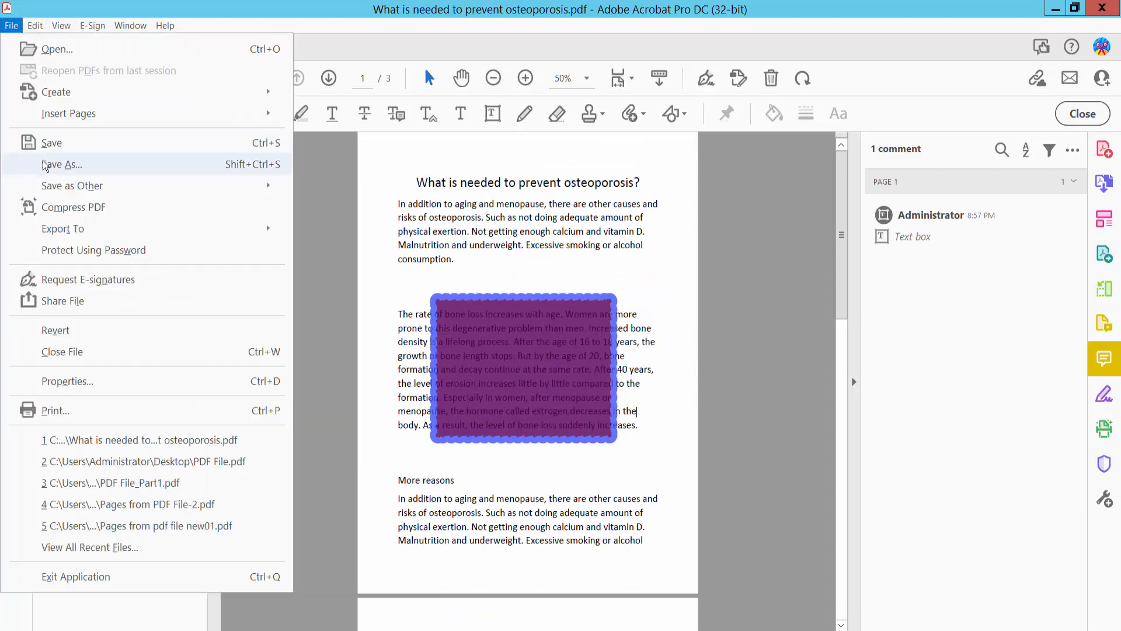